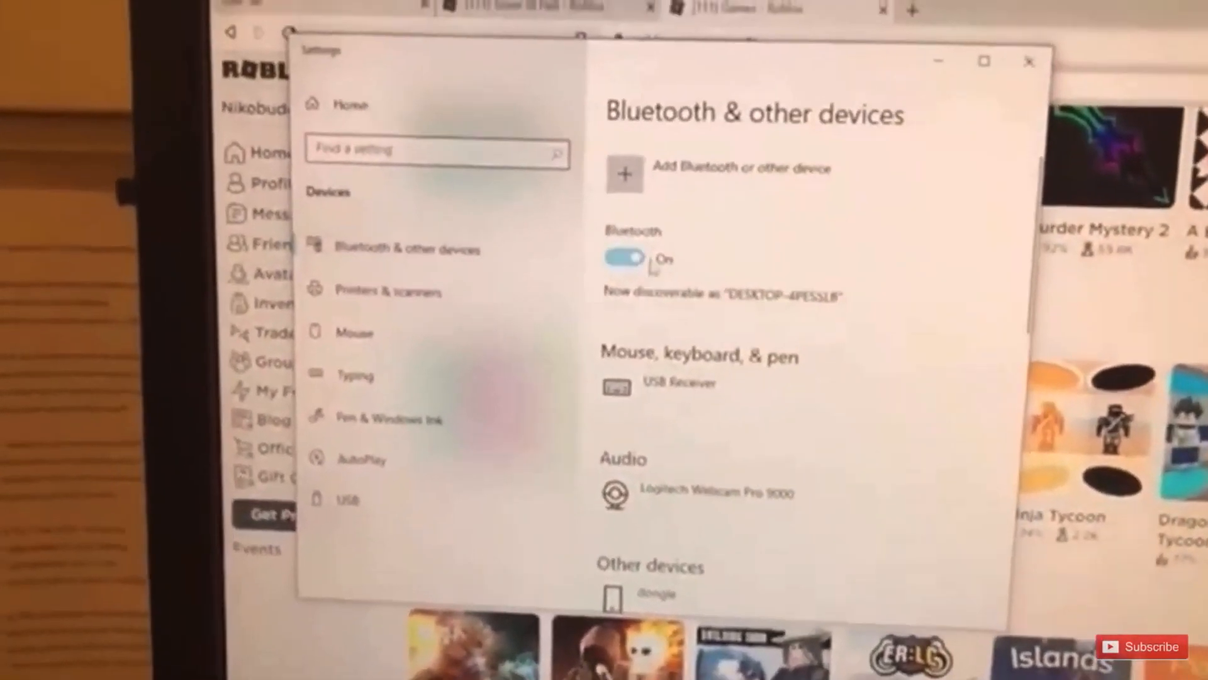
Start adding a Bluetooth or other device from the Bluetooth & other devices page.
{"action": "left_click", "coordinate": [625, 173]}
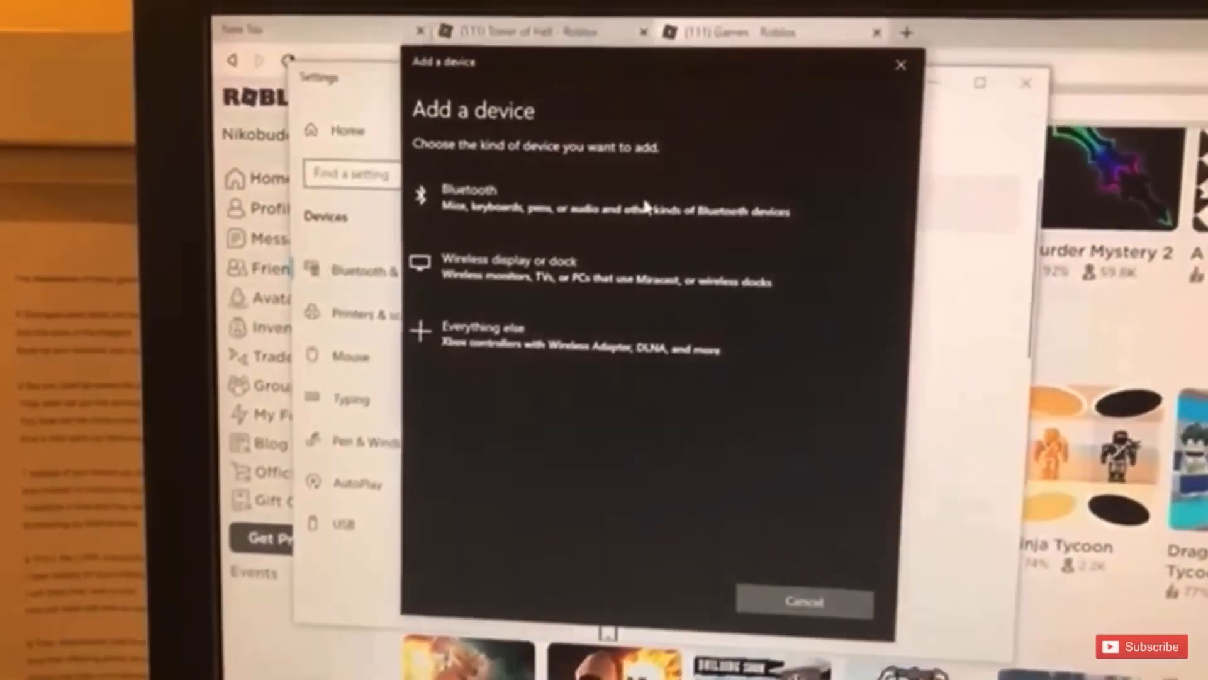
Search for Bluetooth devices and connect the Xbox Wireless Controller from the results.
{"action": "left_click", "coordinate": [469, 197]}
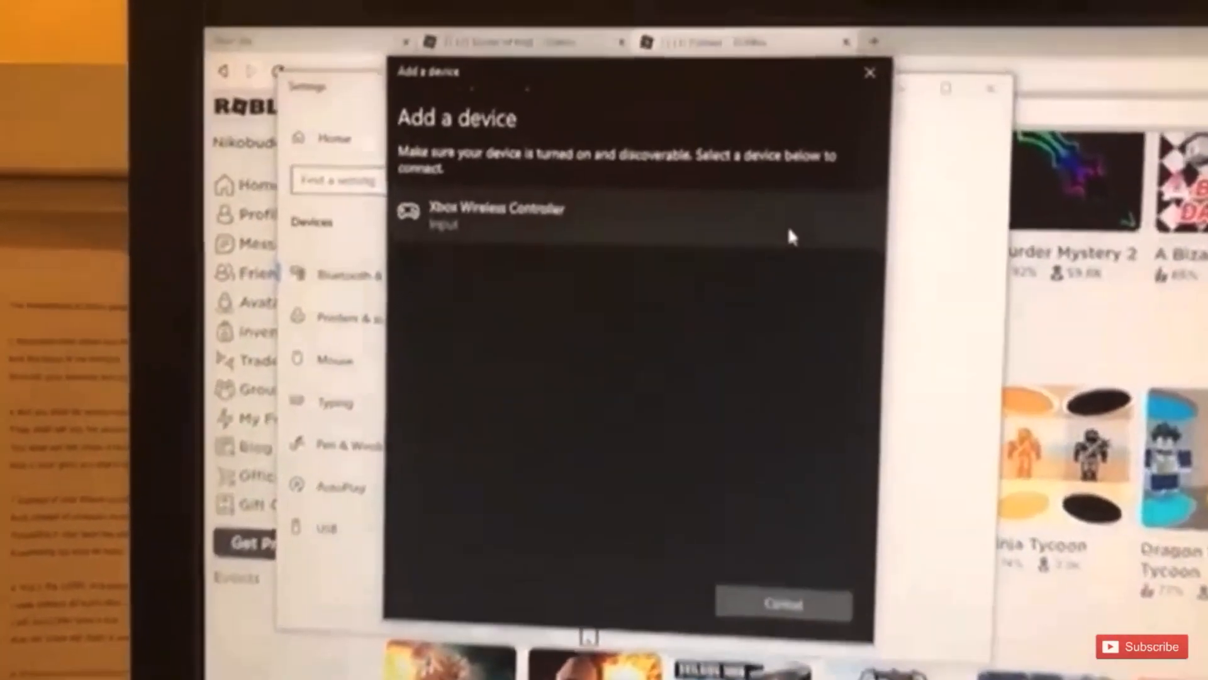
{"action": "left_click", "coordinate": [496, 215]}
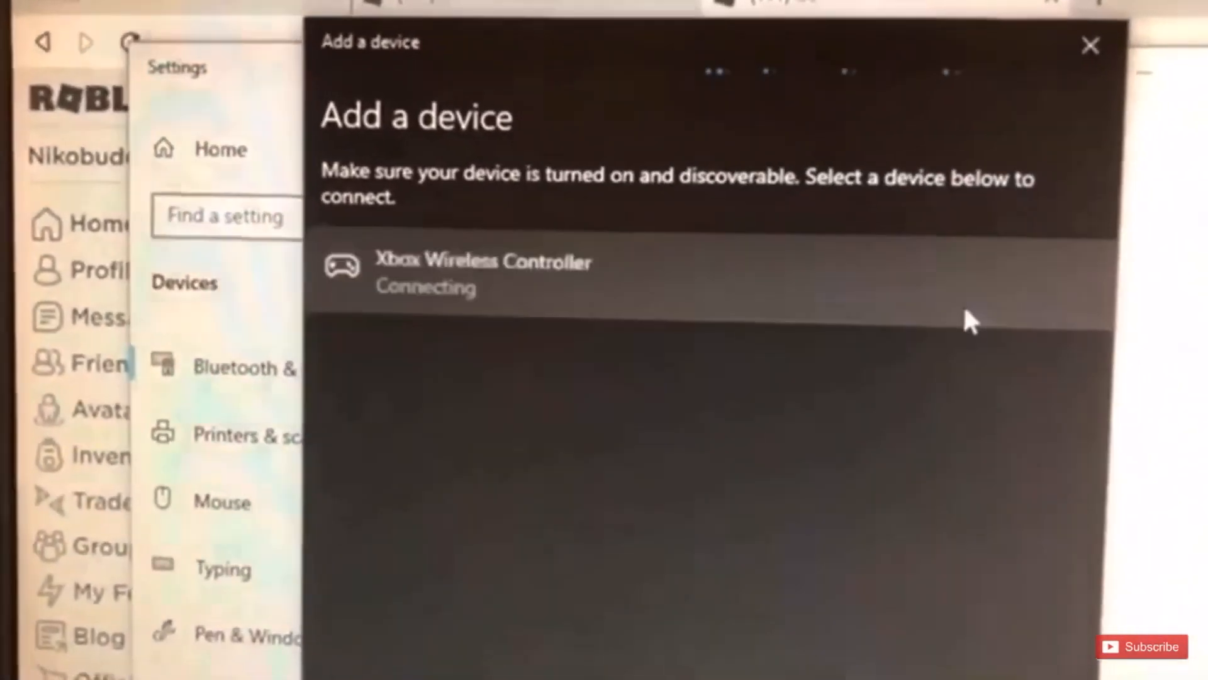